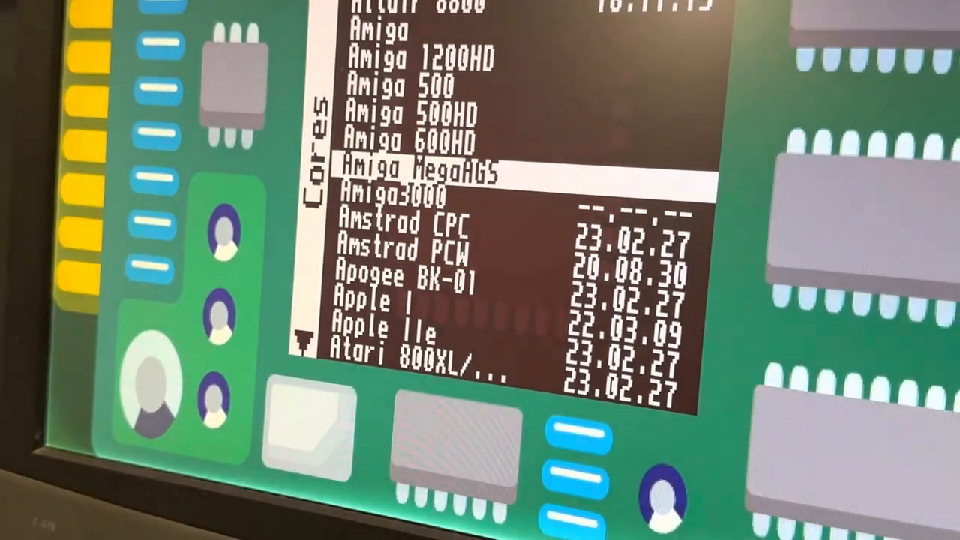
Launch the Amiga MegaAGS core, reaching the Kickstart 3.1 floppy insert prompt.
{"action": "left_click", "coordinate": [420, 167]}
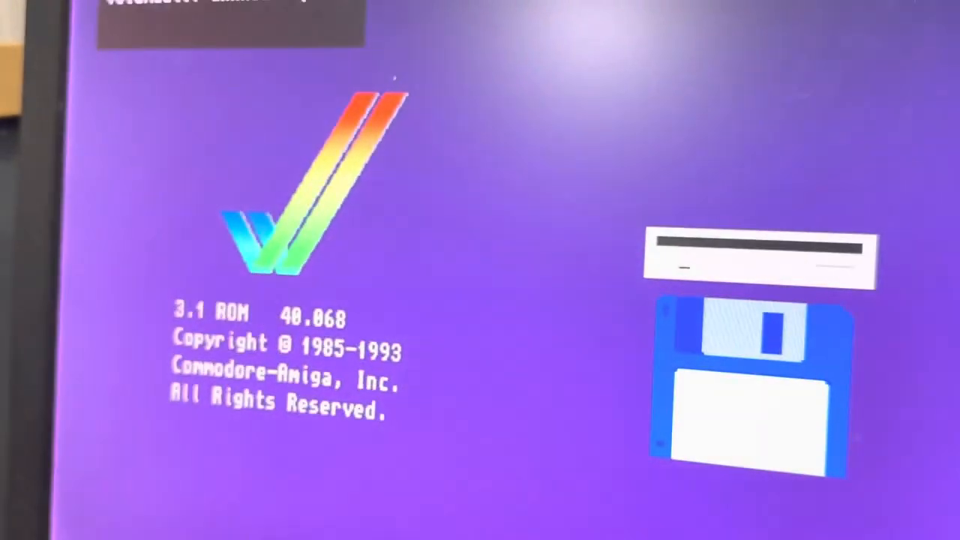